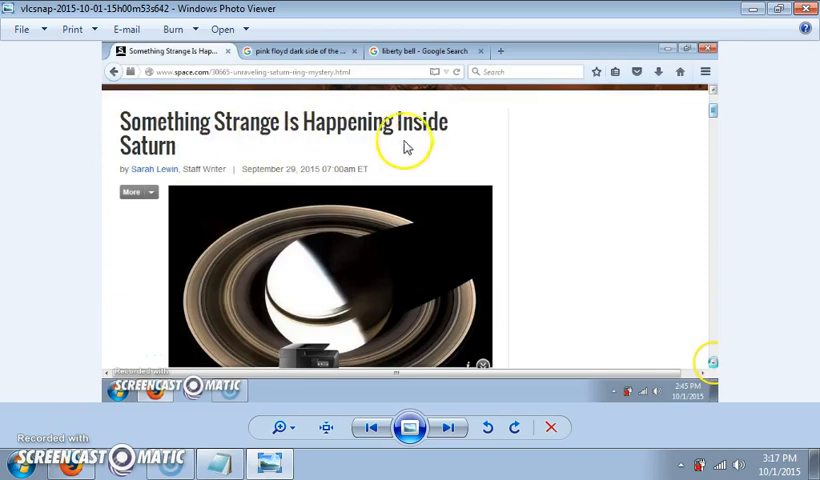
Advance to the screenshot showing the article's paragraphs on unusual ripples in Saturn's rings
scroll("down", 3)
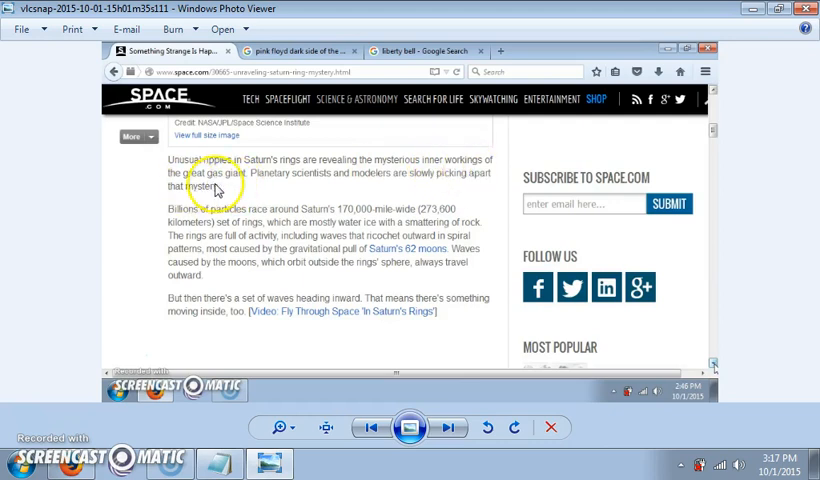
mouse_move(395, 188)
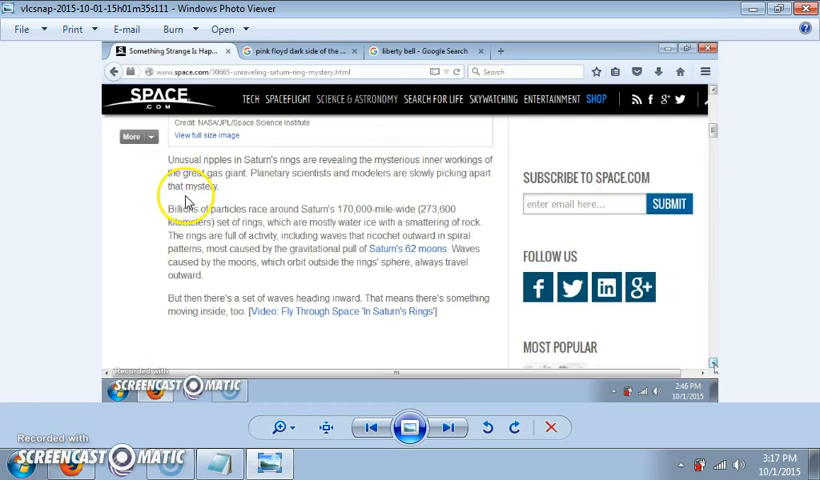
mouse_move(300, 228)
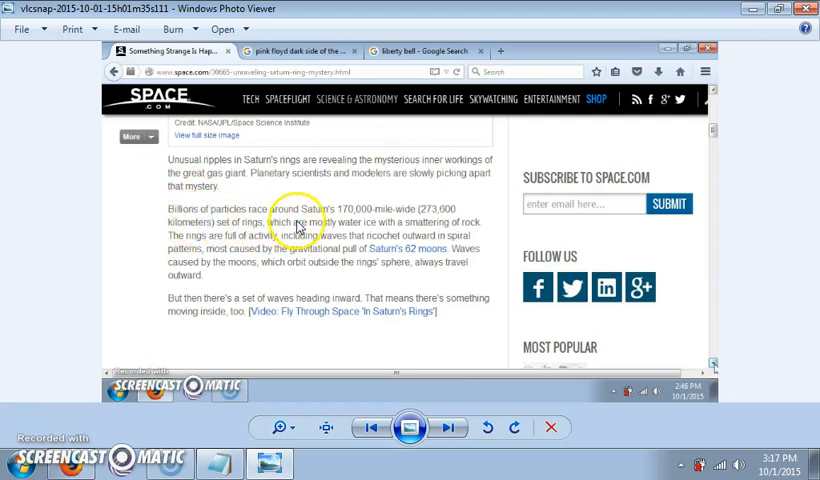
mouse_move(408, 222)
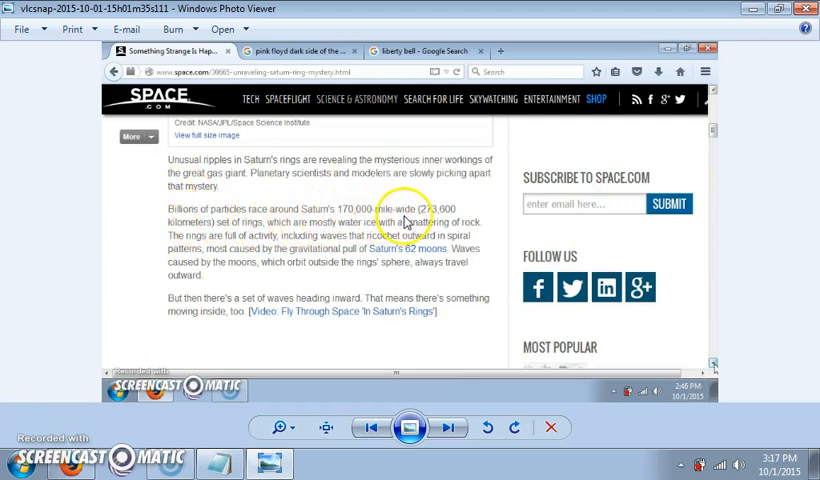
mouse_move(87, 177)
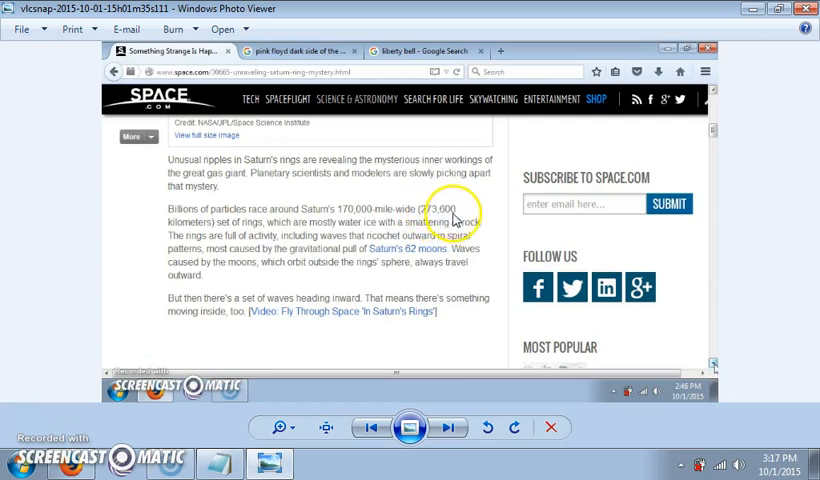
mouse_move(60, 203)
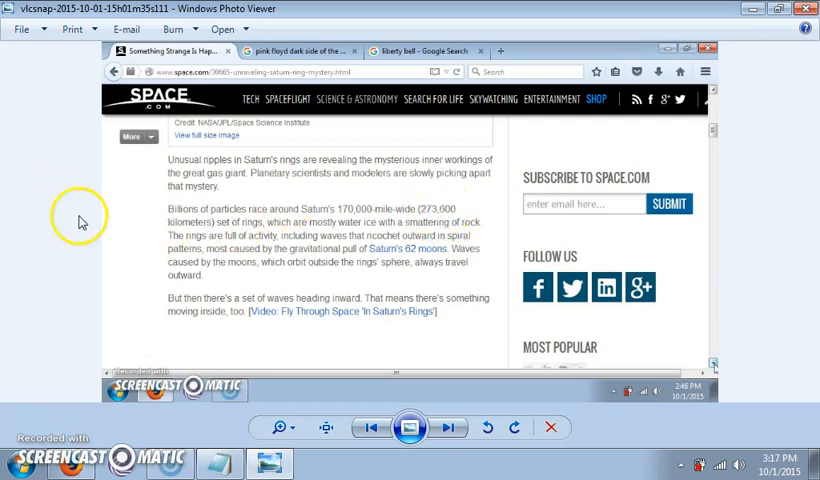
mouse_move(272, 312)
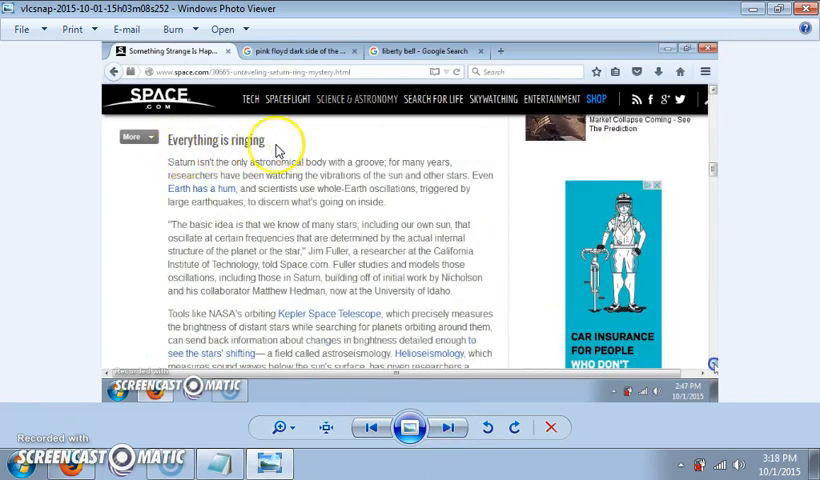
mouse_move(255, 180)
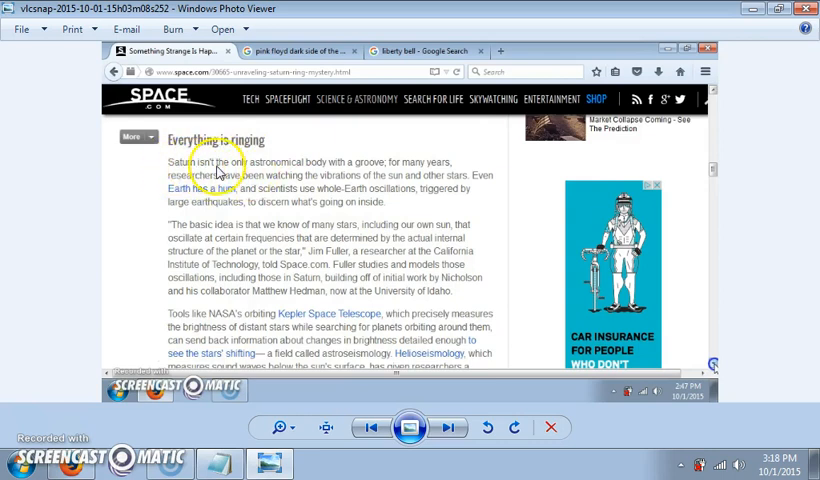
mouse_move(378, 172)
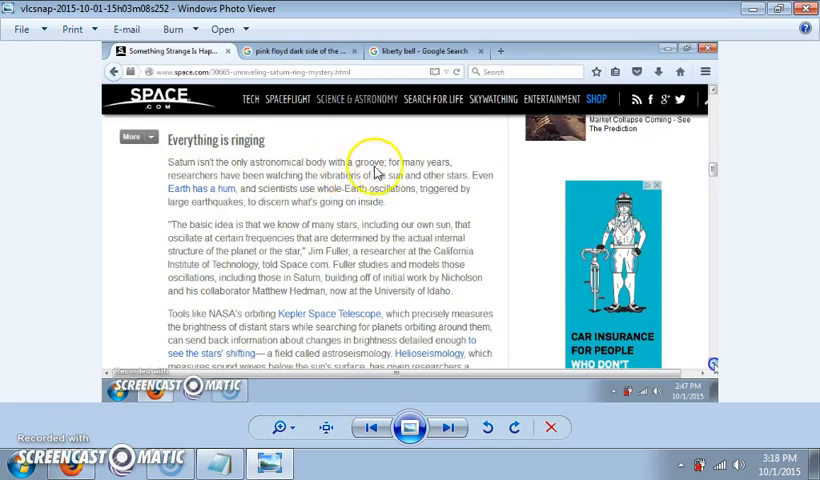
mouse_move(300, 188)
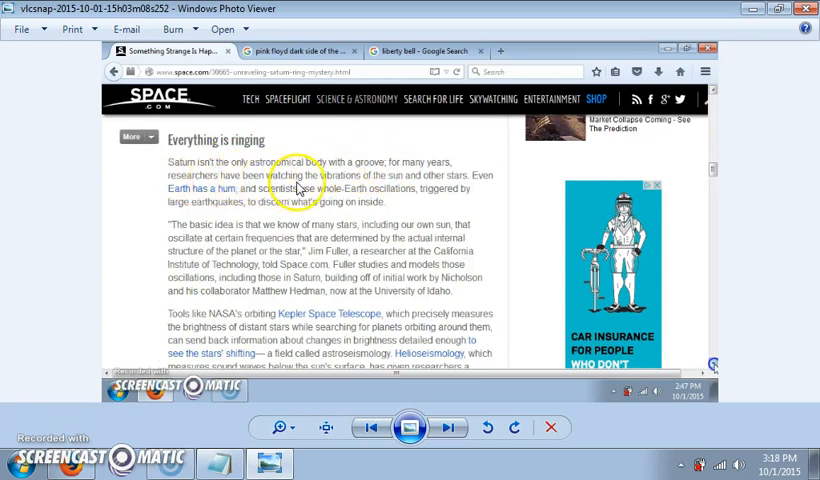
mouse_move(468, 186)
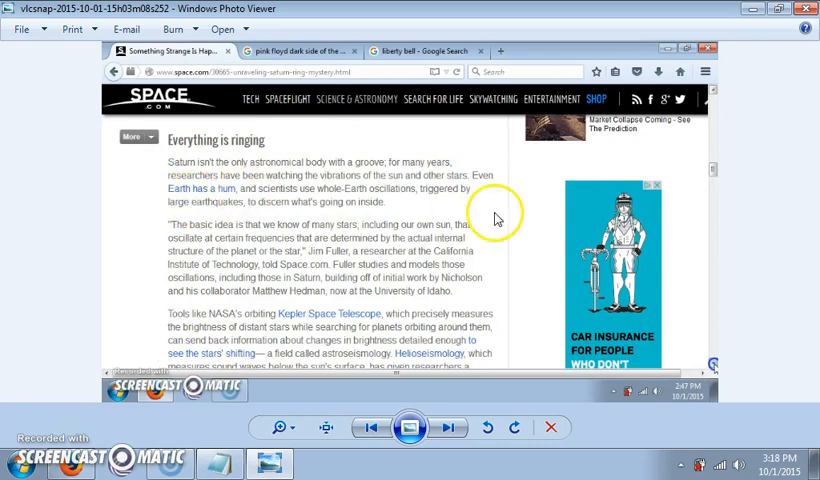
mouse_move(270, 200)
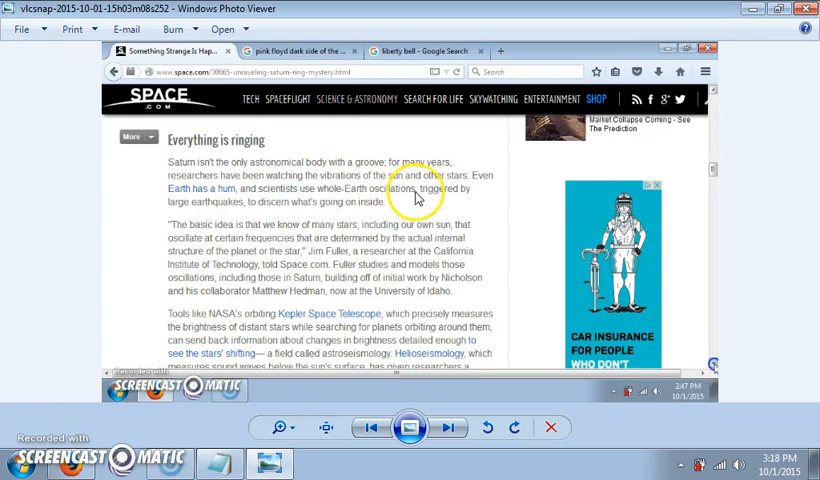
mouse_move(265, 214)
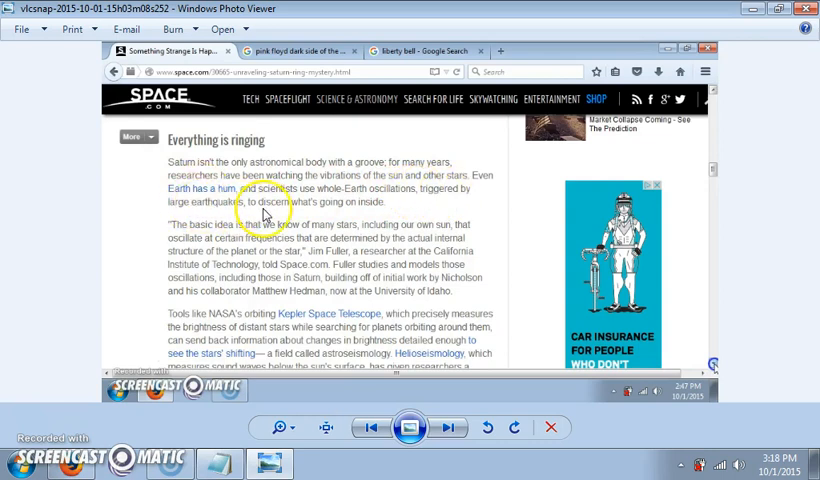
mouse_move(105, 172)
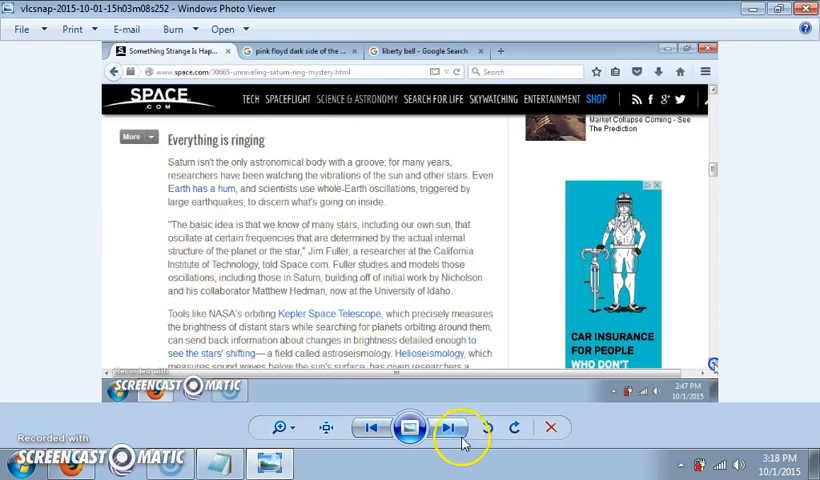
Step forward two screenshots to the article's Lifting the veil section
left_click(449, 427)
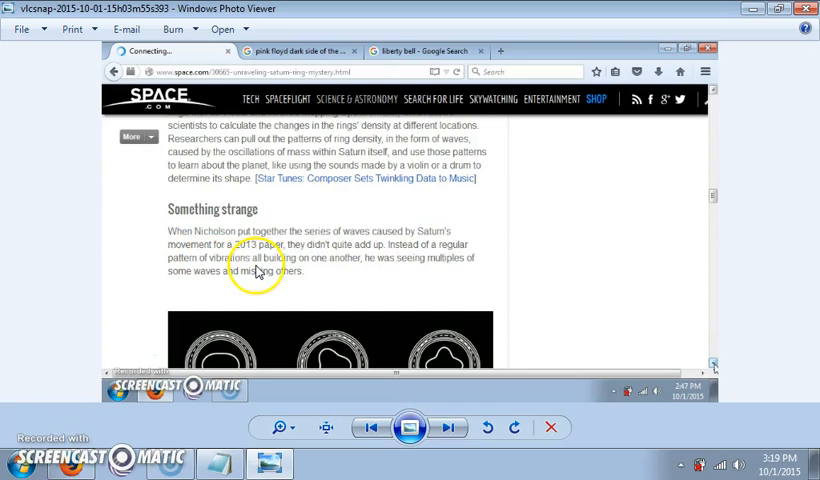
mouse_move(432, 273)
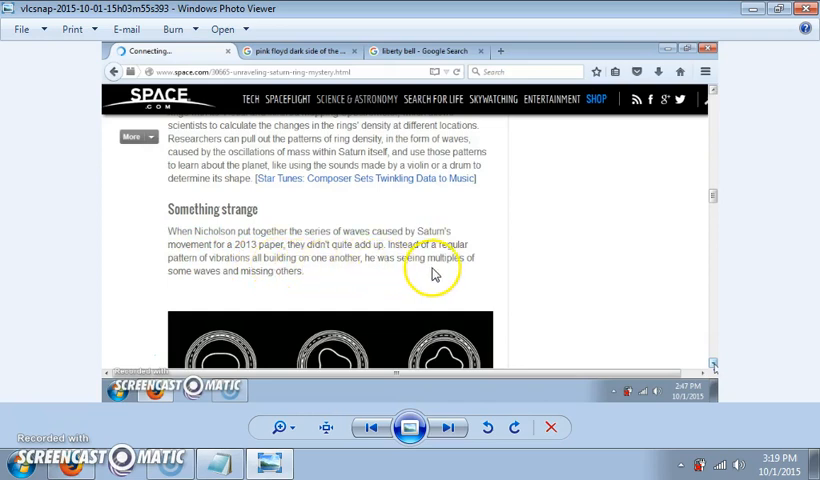
mouse_move(223, 288)
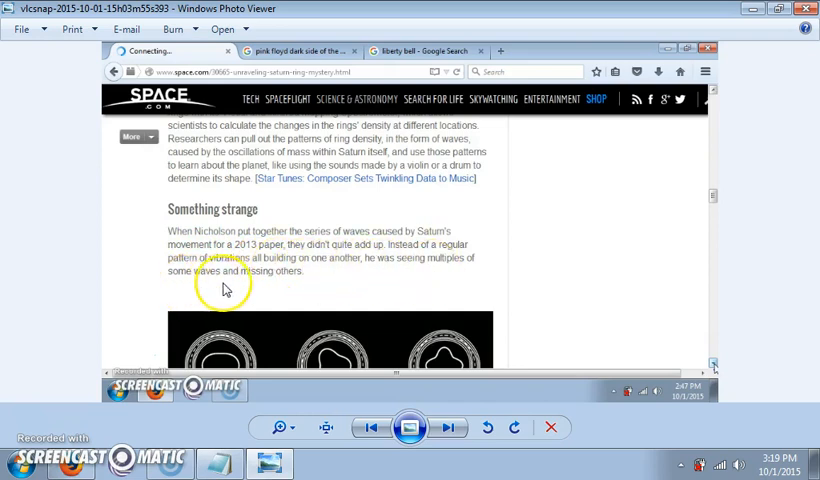
left_click(447, 427)
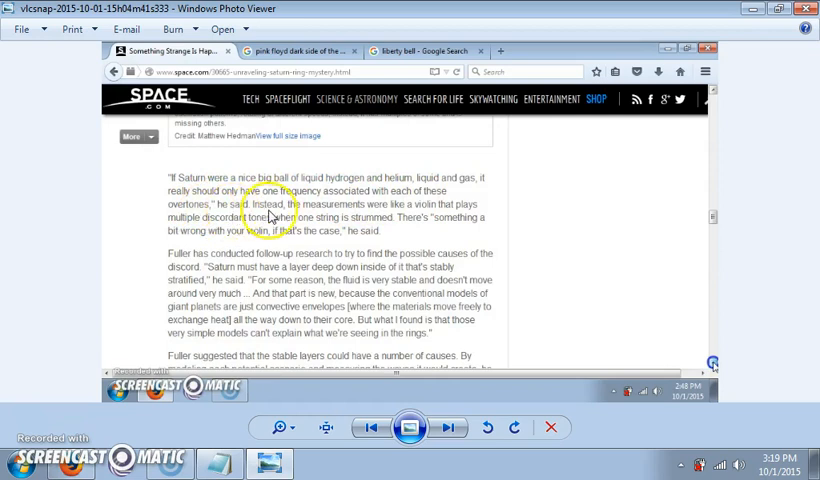
mouse_move(408, 215)
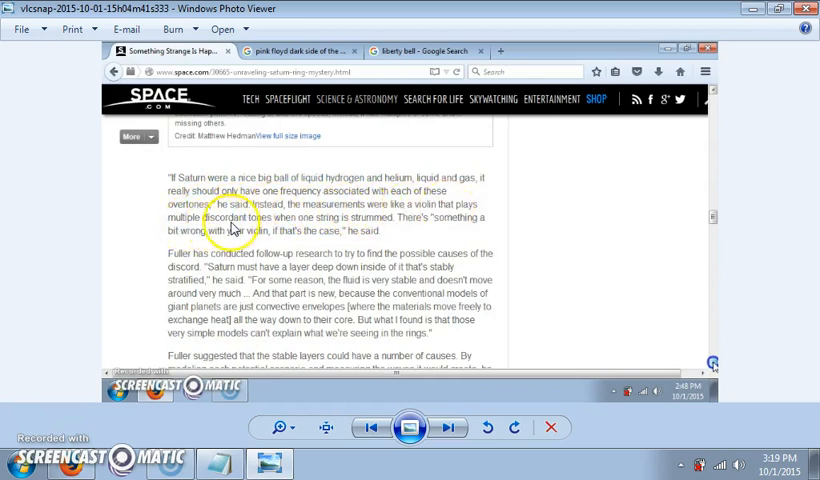
mouse_move(340, 230)
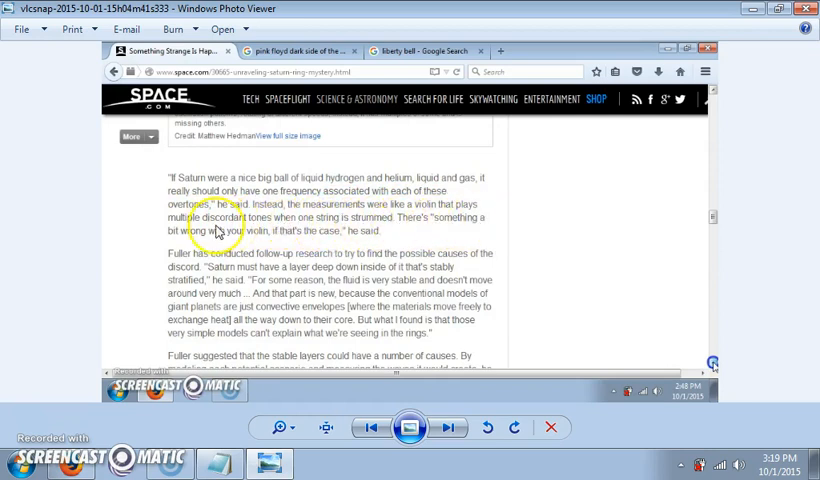
mouse_move(243, 365)
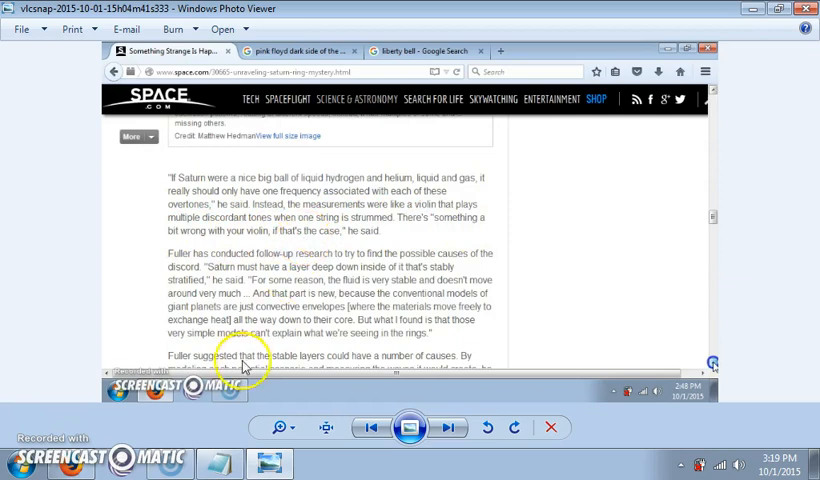
mouse_move(85, 460)
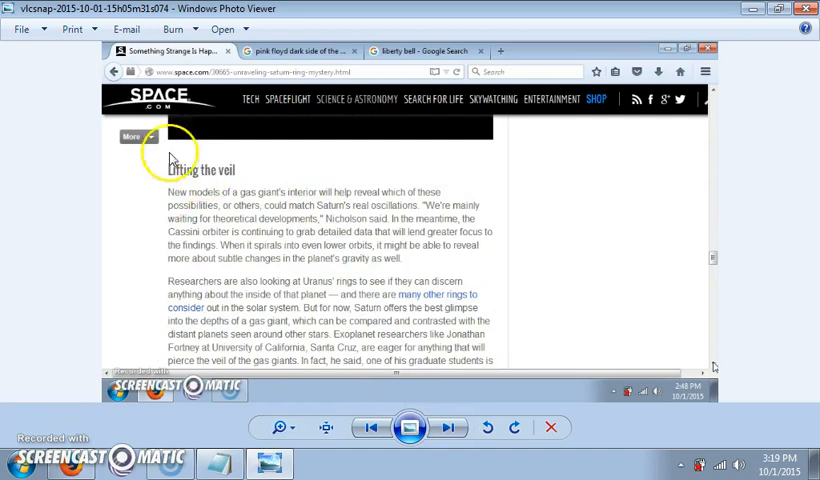
mouse_move(218, 127)
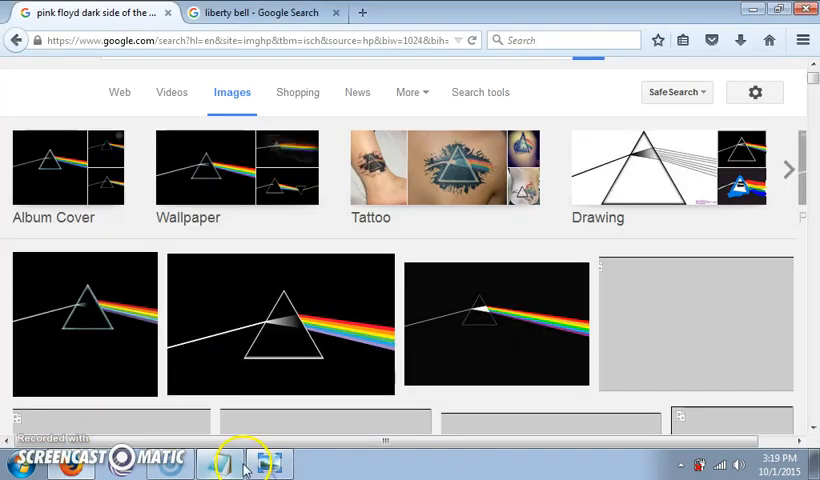
mouse_move(343, 62)
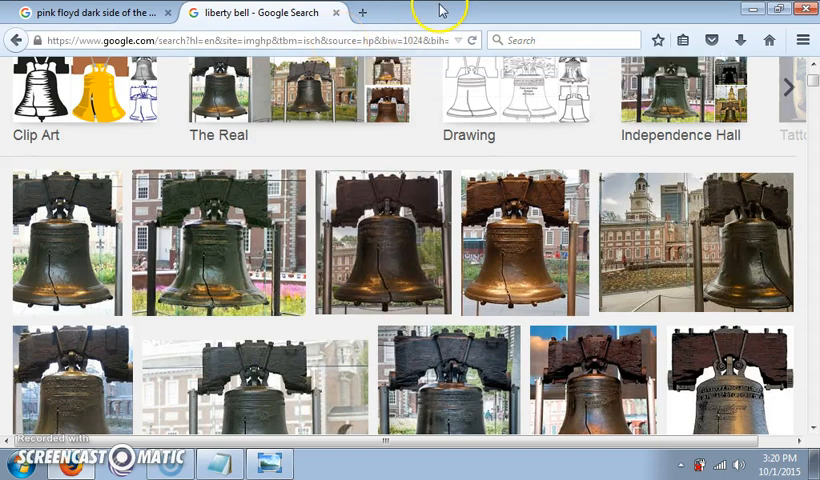
mouse_move(420, 68)
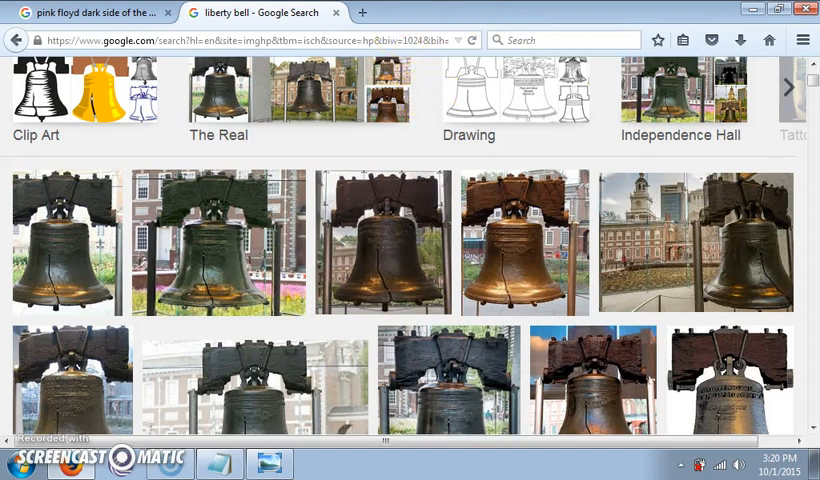
mouse_move(407, 13)
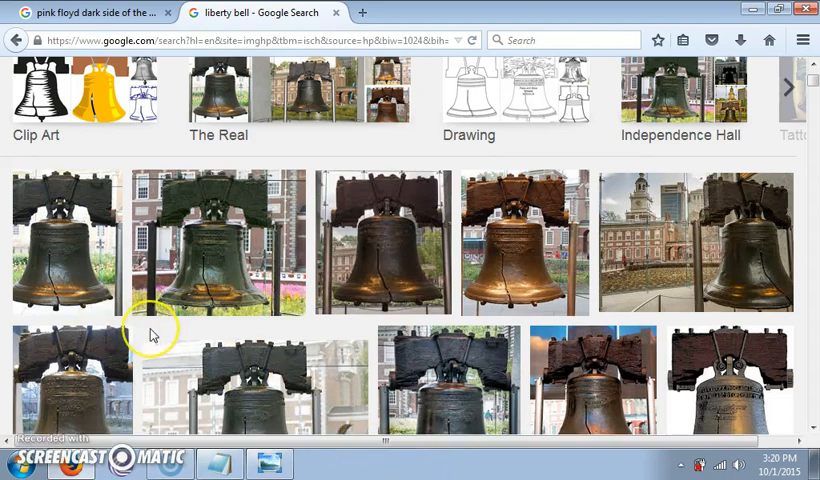
mouse_move(150, 340)
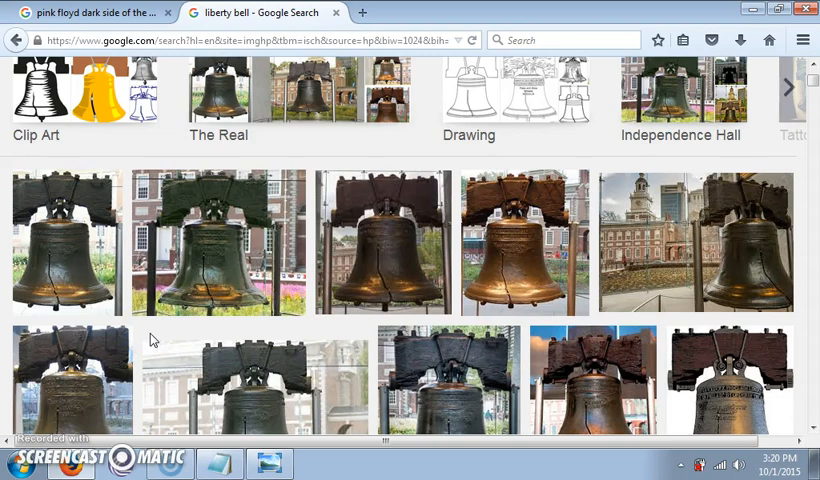